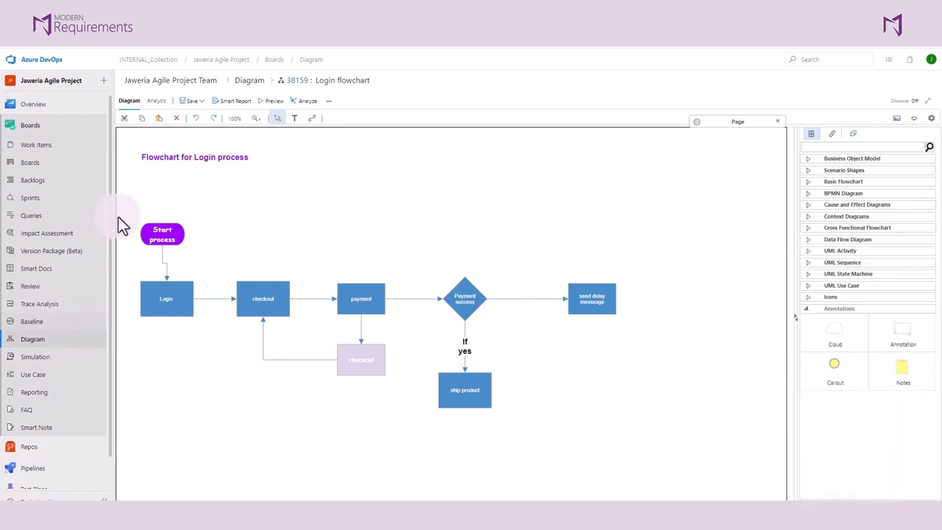
Step: Switch the Login flowchart to the Analysis view to list Scenarios 1, 2 and 3
{"action": "left_click", "coordinate": [156, 100]}
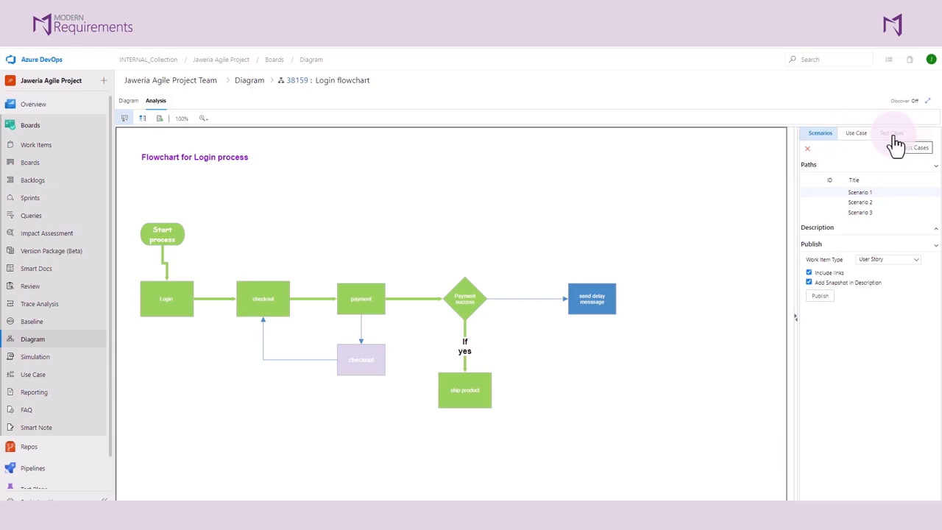
{"action": "mouse_move", "coordinate": [891, 201]}
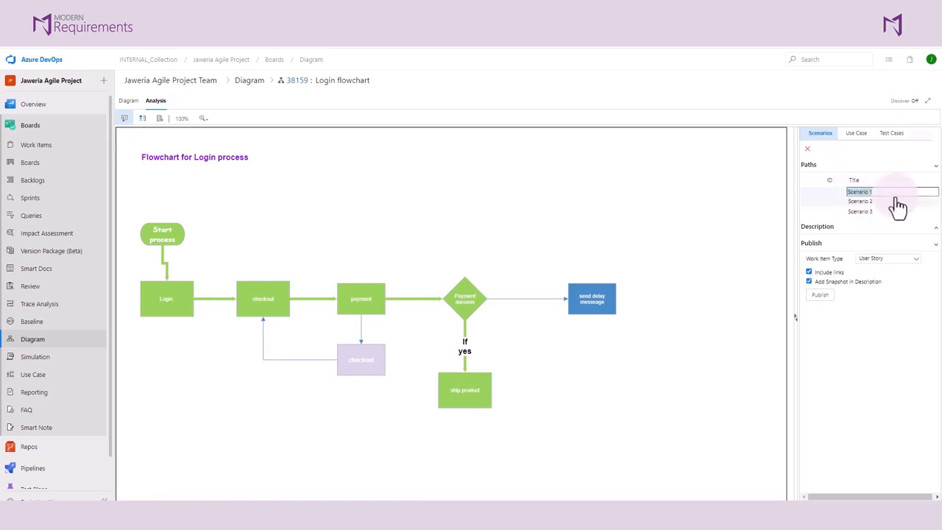
{"action": "mouse_move", "coordinate": [909, 283]}
{"action": "type", "text": "can pay and get the product shipped"}
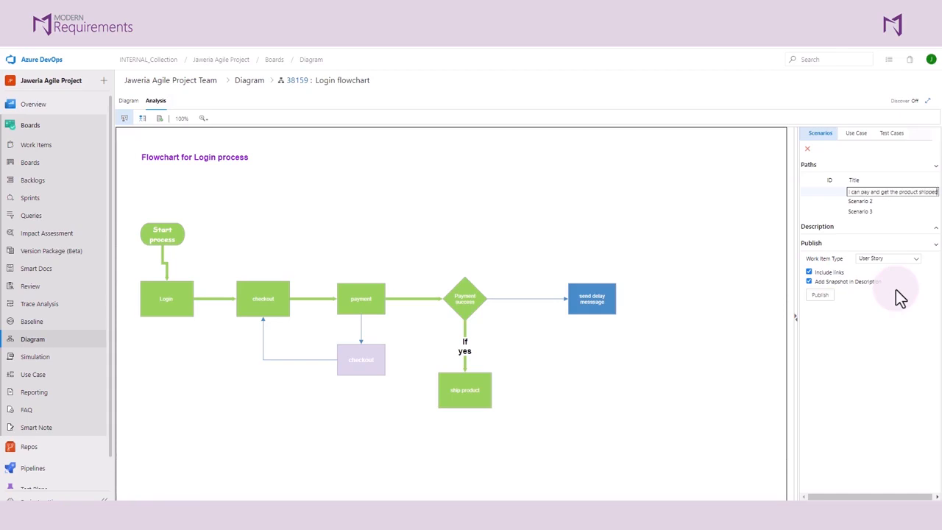
{"action": "mouse_move", "coordinate": [836, 250]}
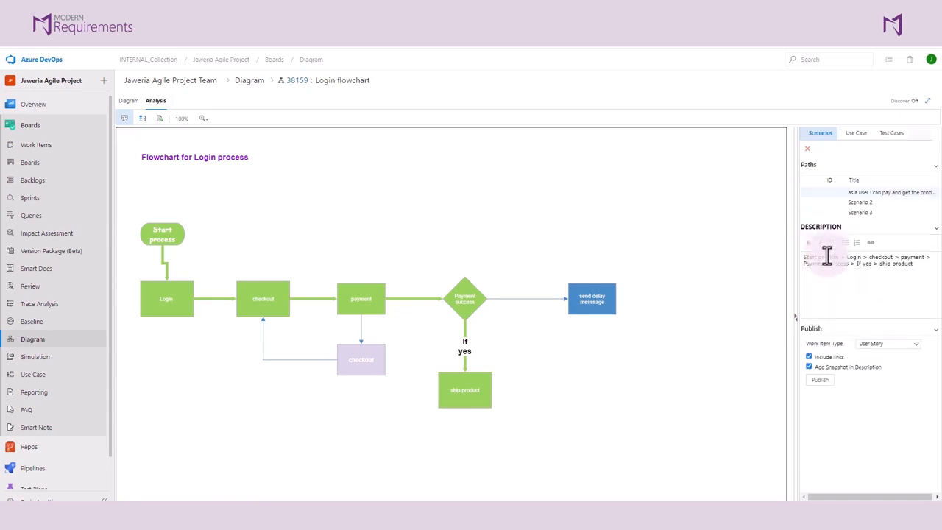
Step: Publish Scenario 1 as a User Story with include options kept, then view the new item 38161
{"action": "left_click", "coordinate": [911, 277]}
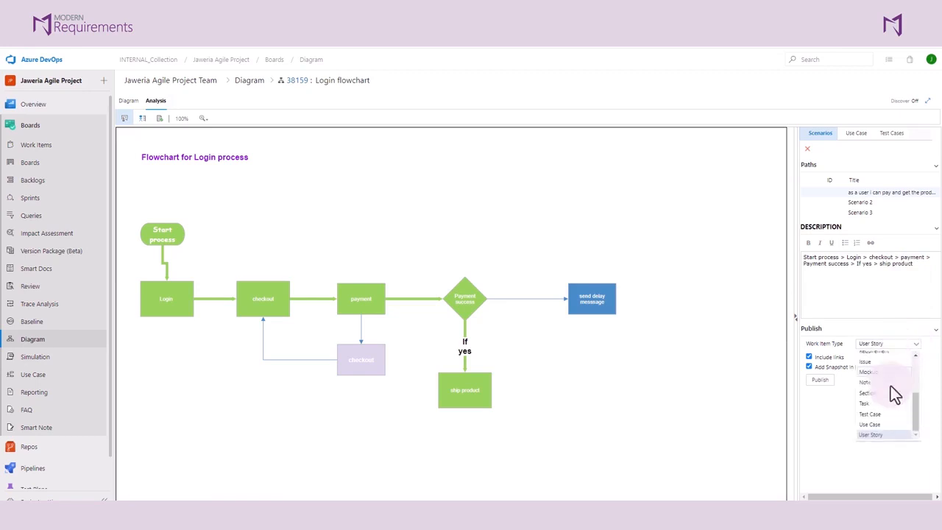
{"action": "left_click", "coordinate": [872, 435]}
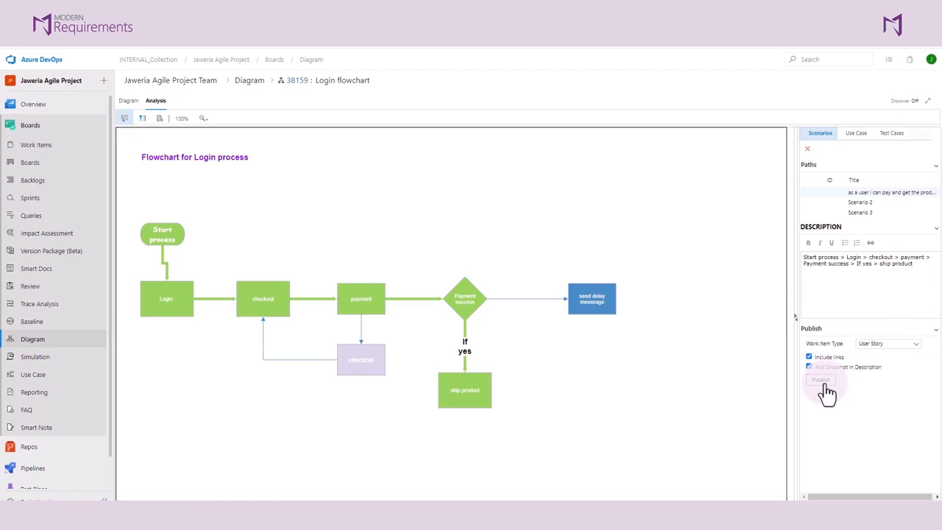
{"action": "left_click", "coordinate": [820, 379]}
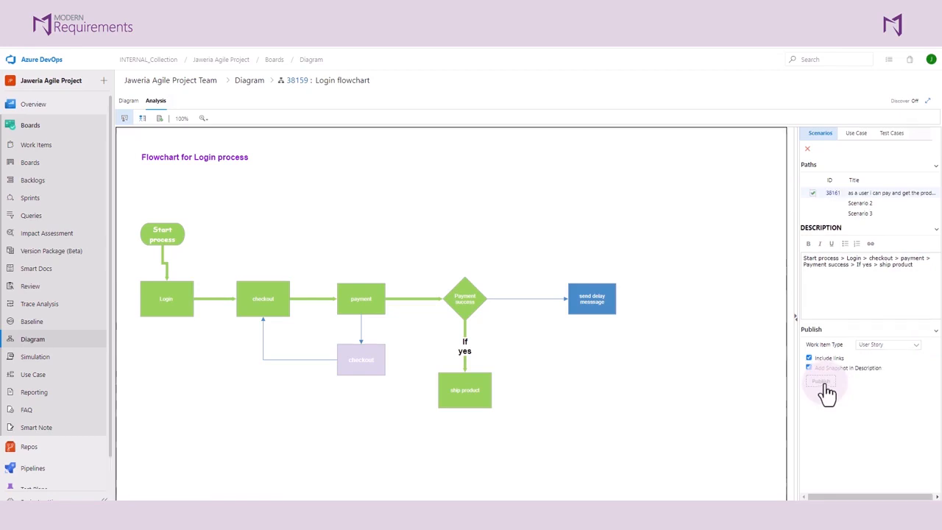
{"action": "left_click", "coordinate": [820, 381]}
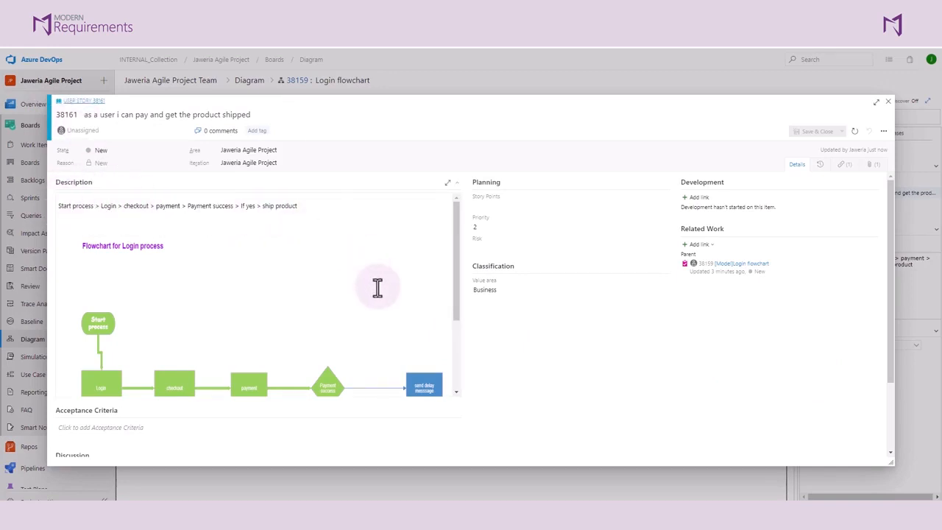
Step: Review user story 38161's snapshot description and its parent link to Login flowchart (38159)
{"action": "scroll", "scroll_direction": "down", "scroll_amount": 3}
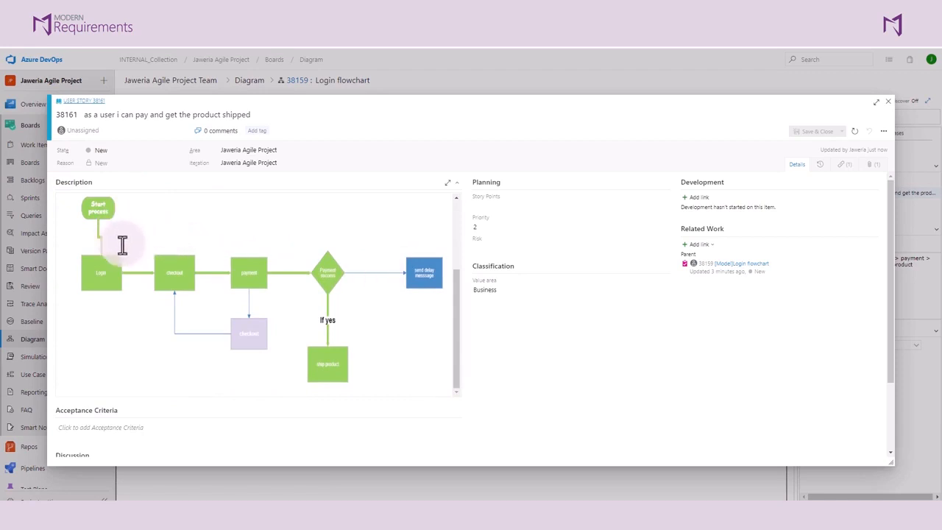
{"action": "mouse_move", "coordinate": [334, 357]}
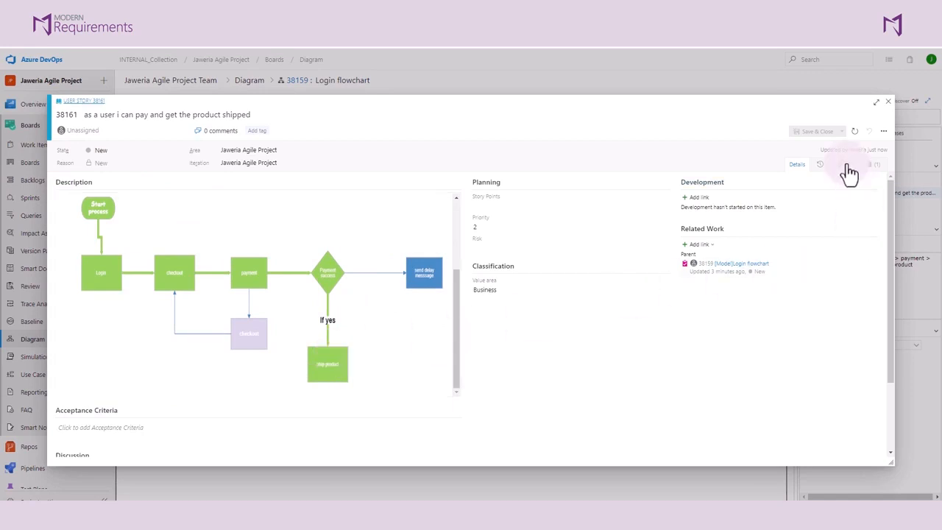
{"action": "left_click", "coordinate": [874, 165]}
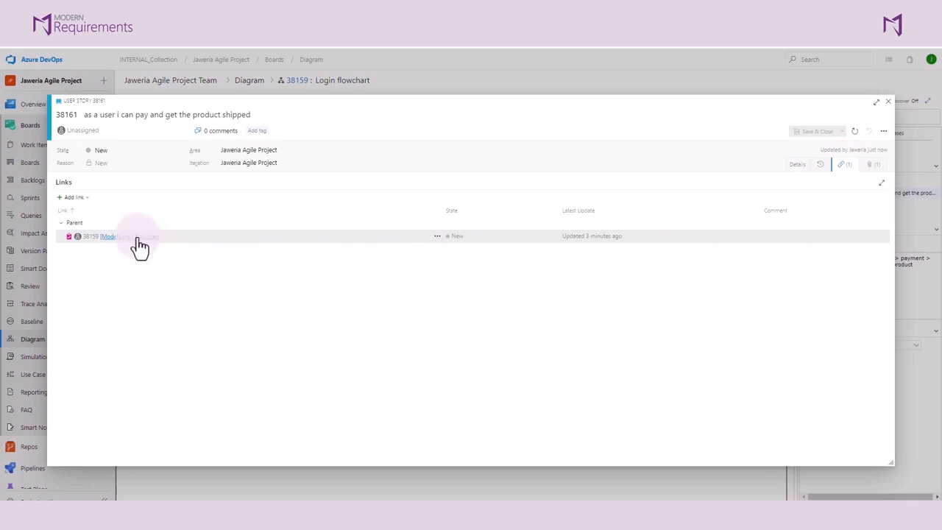
{"action": "mouse_move", "coordinate": [141, 249]}
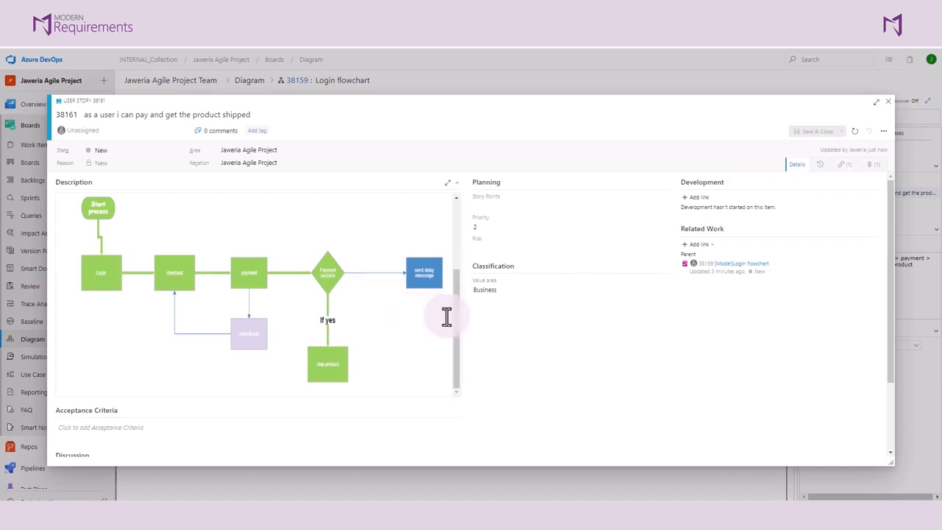
{"action": "mouse_move", "coordinate": [621, 309]}
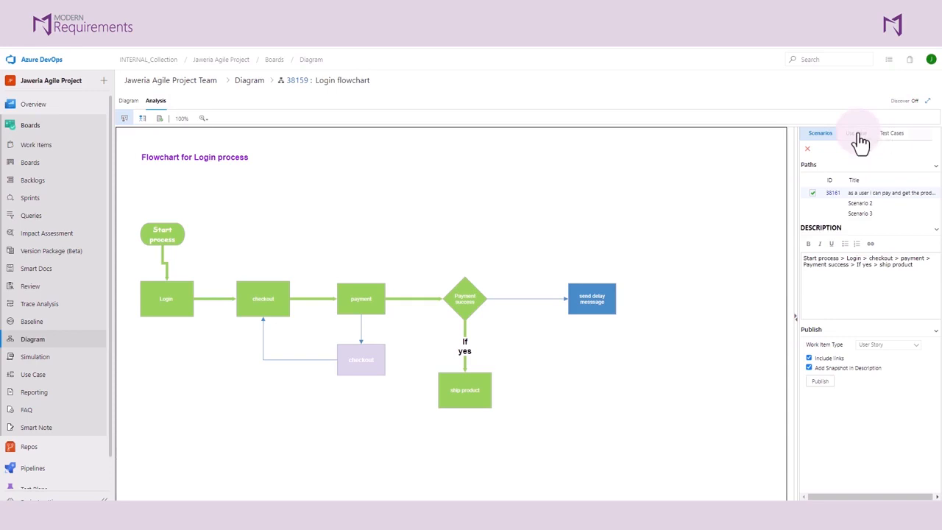
Step: Start a use case titled 'usecase for login process' with Work Item Type Use Case
{"action": "left_click", "coordinate": [853, 132]}
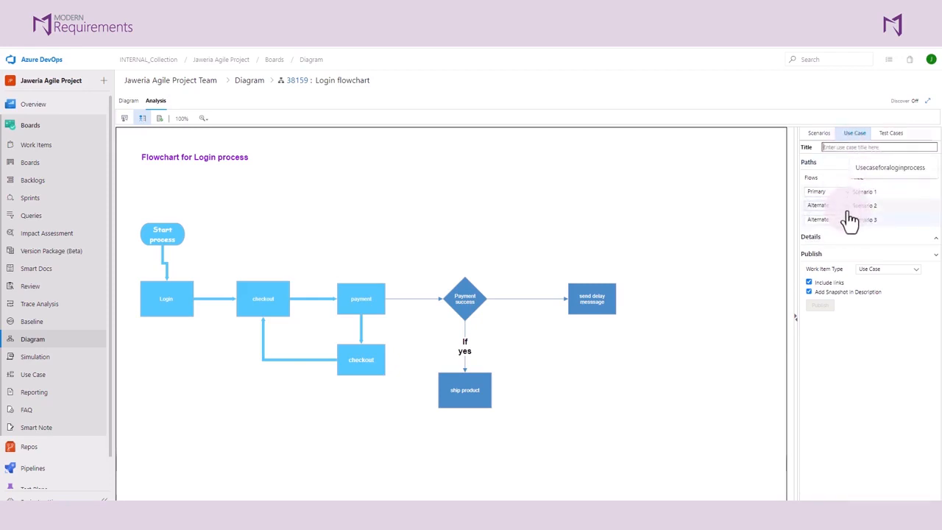
{"action": "type", "text": "usecase for login process"}
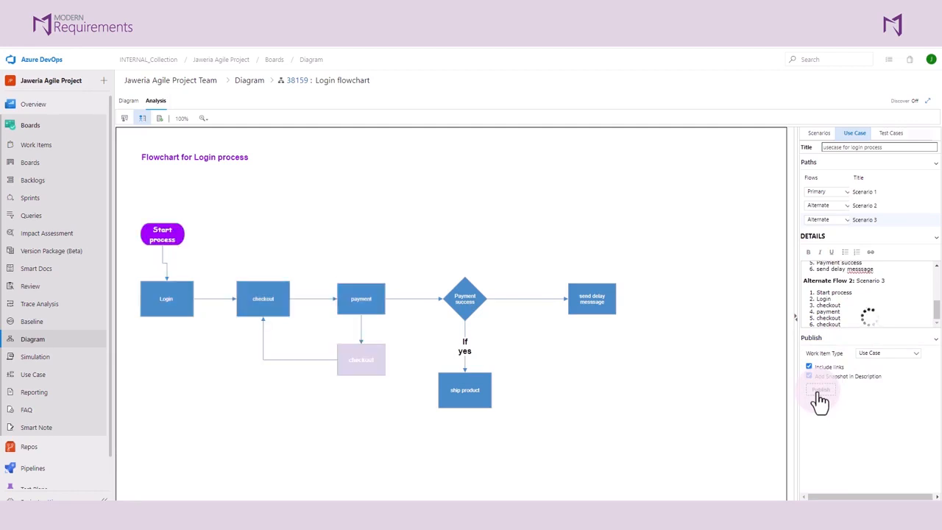
Step: Publish the use case as work item 38162, review its flows, and close it
{"action": "left_click", "coordinate": [820, 390]}
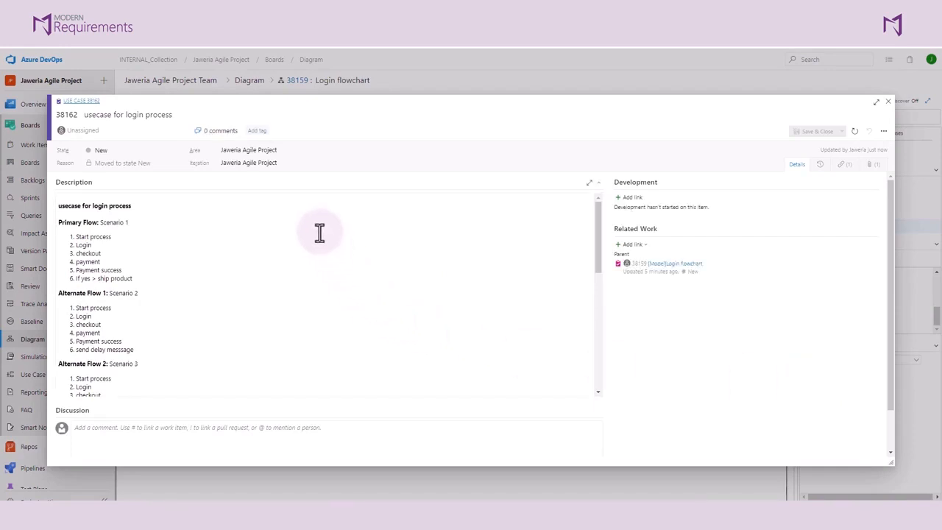
{"action": "scroll", "scroll_direction": "down", "scroll_amount": 3}
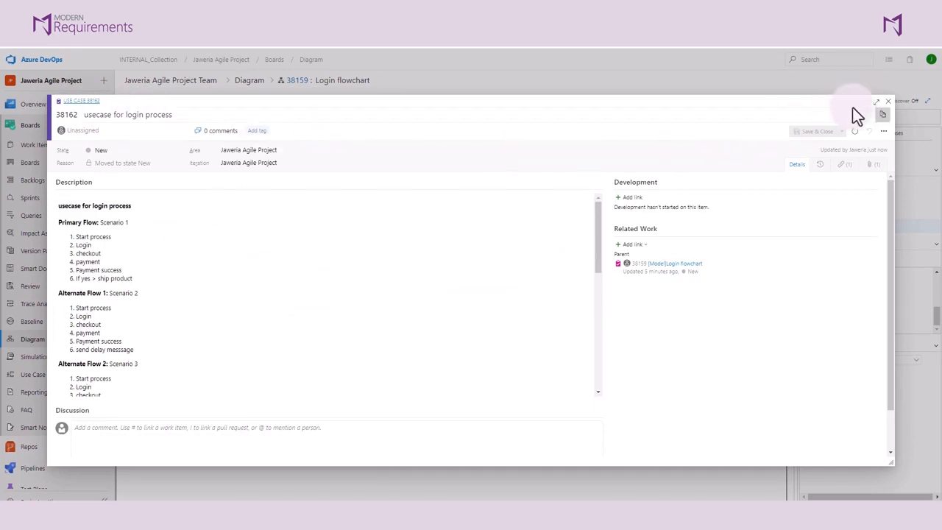
{"action": "left_click", "coordinate": [887, 100]}
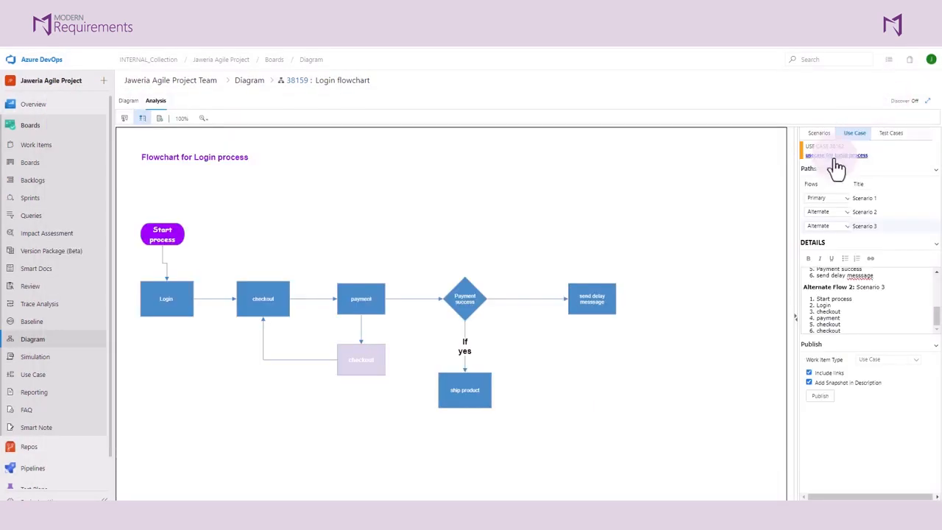
Step: Generate test cases and retitle Test case 1 as 'successful shipment'
{"action": "left_click", "coordinate": [891, 133]}
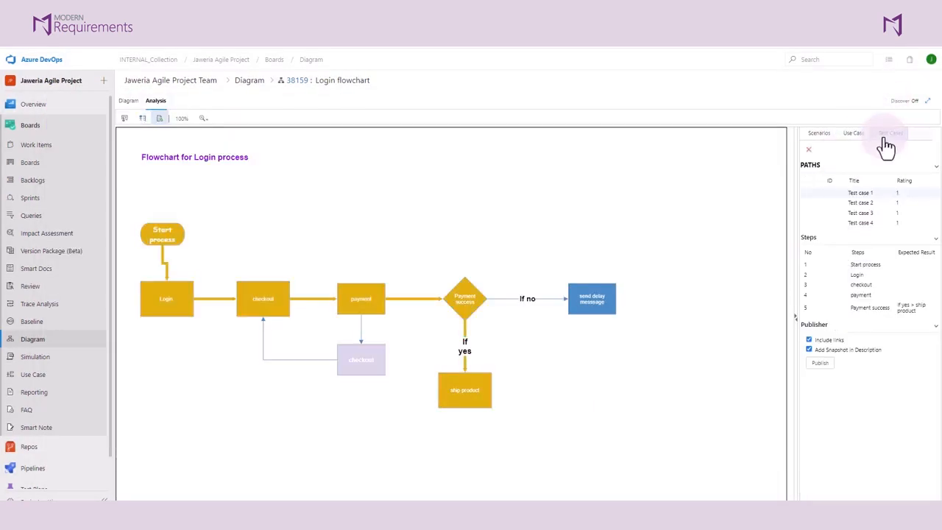
{"action": "left_click", "coordinate": [890, 133]}
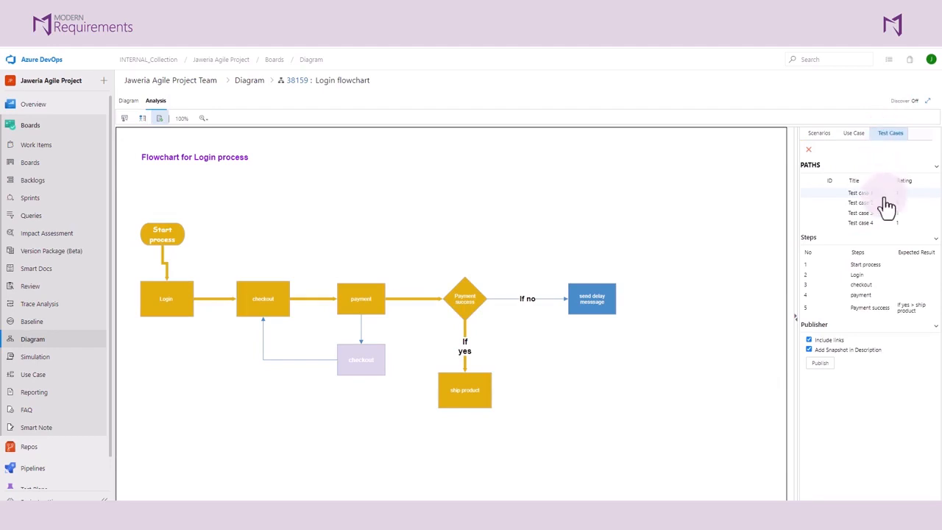
{"action": "mouse_move", "coordinate": [883, 212]}
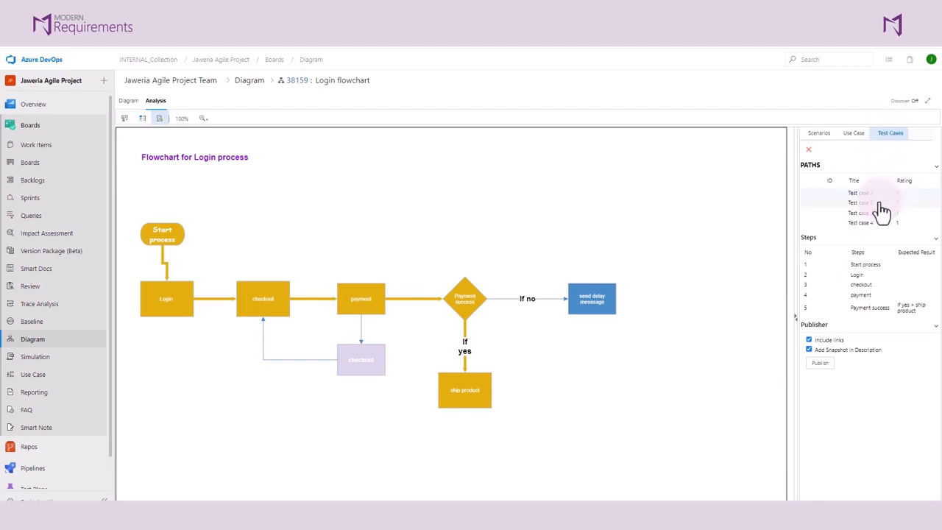
{"action": "left_click", "coordinate": [869, 203]}
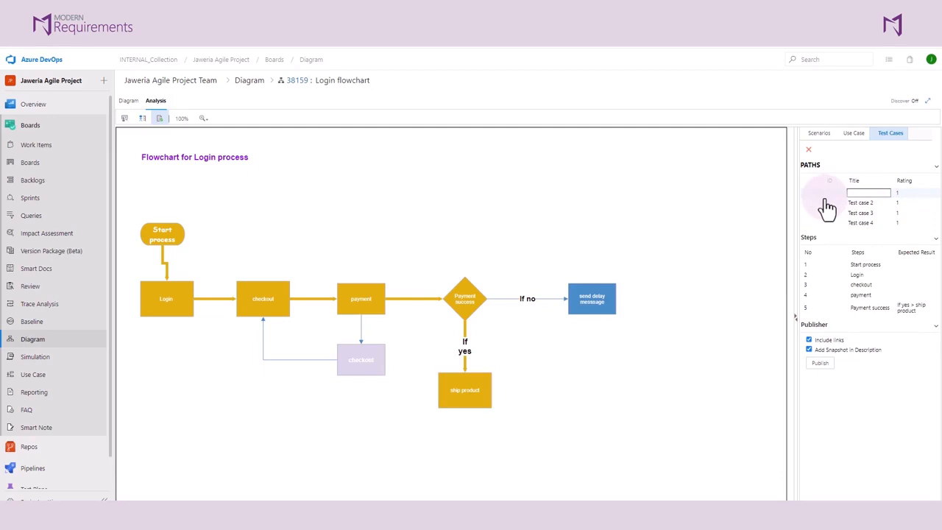
{"action": "type", "text": "success"}
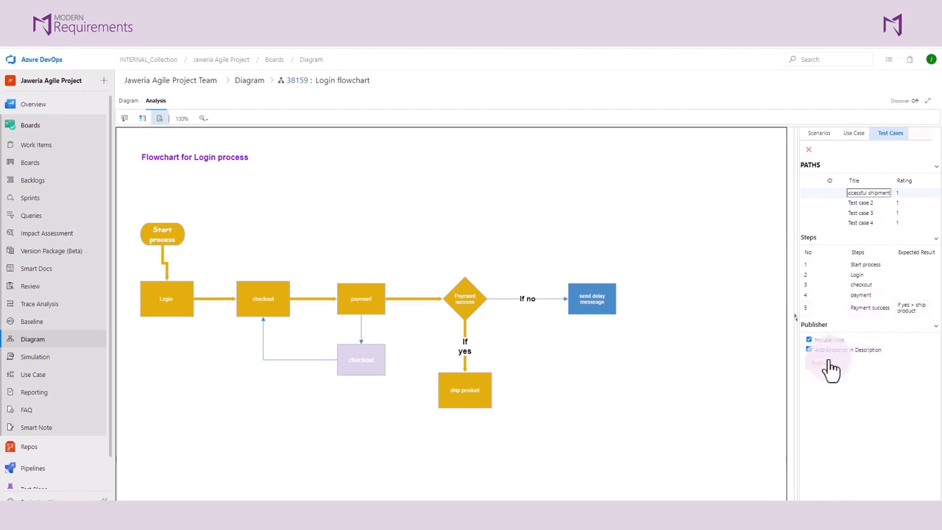
Step: Publish Test case 1 with Add Snapshot in Description enabled, creating test case 38163
{"action": "left_click", "coordinate": [830, 365]}
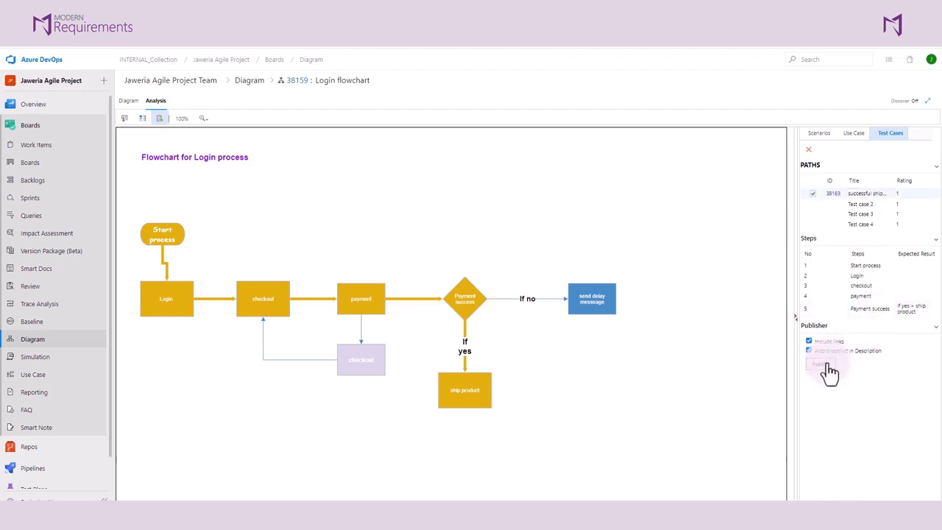
{"action": "left_click", "coordinate": [823, 365]}
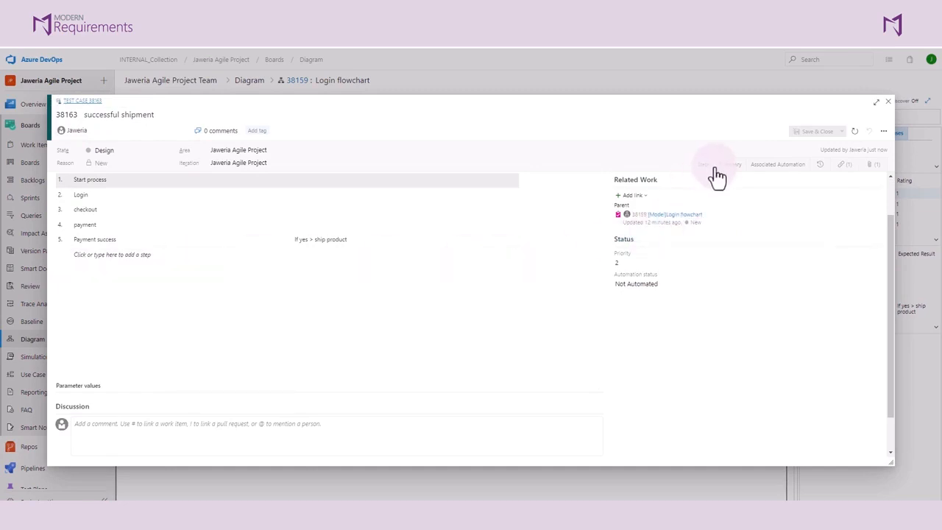
Step: Check test case 38163's Summary for the flowchart snapshot and attachment, then close it
{"action": "left_click", "coordinate": [730, 165]}
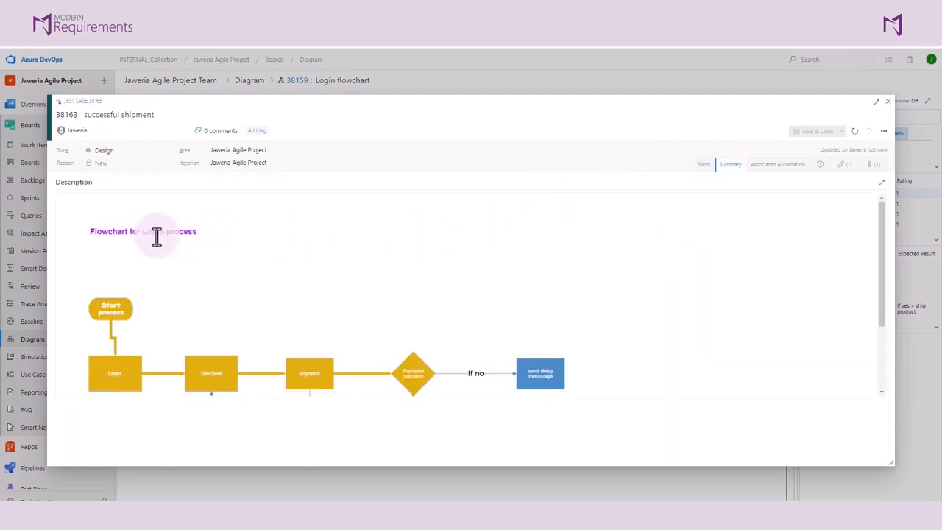
{"action": "scroll", "scroll_direction": "down", "scroll_amount": 3}
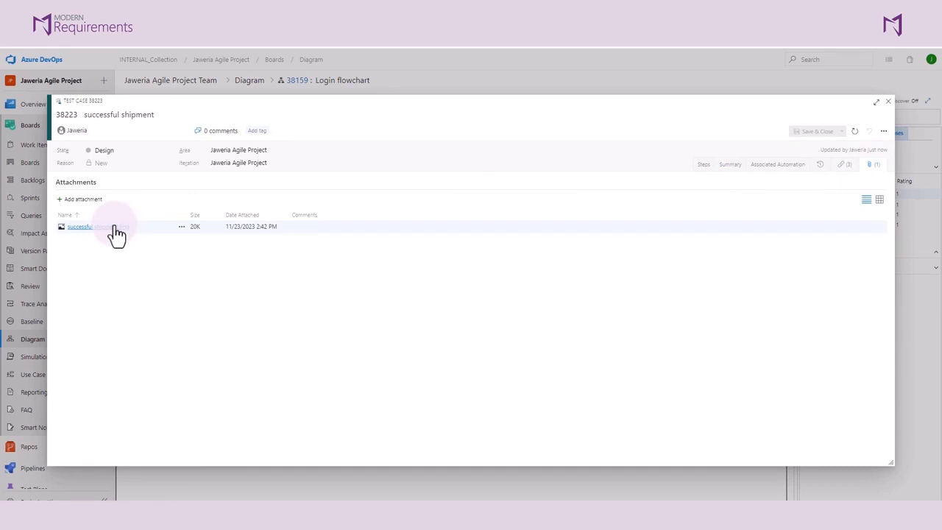
{"action": "left_click", "coordinate": [80, 227]}
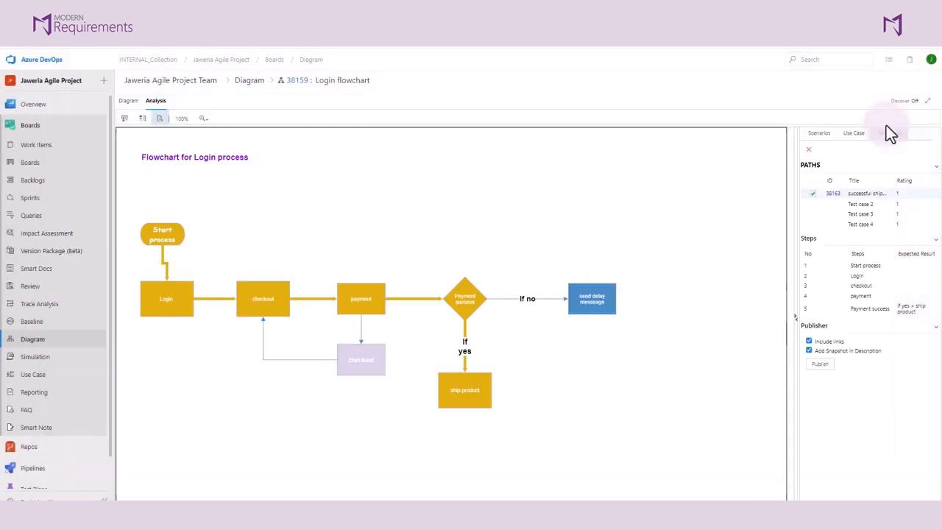
Step: Return to the Diagram editing mode of the Login flowchart
{"action": "left_click", "coordinate": [889, 133]}
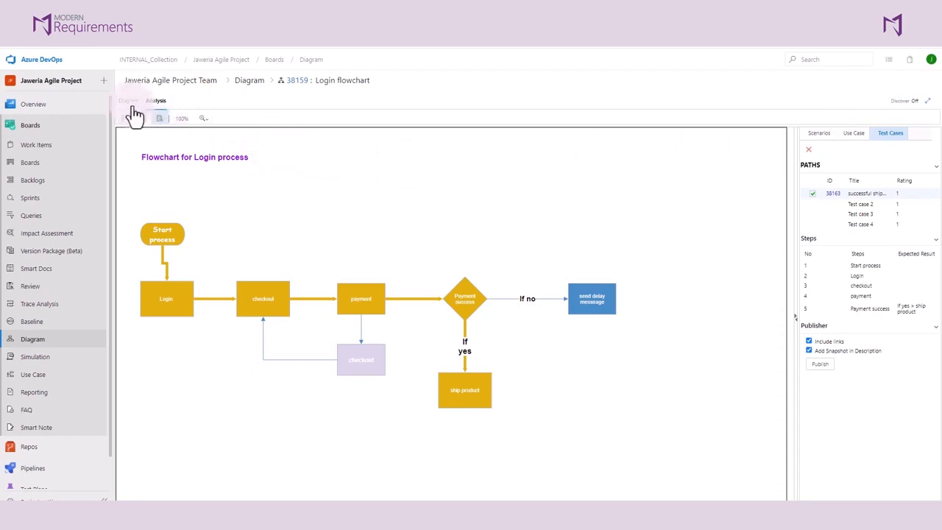
{"action": "left_click", "coordinate": [128, 100]}
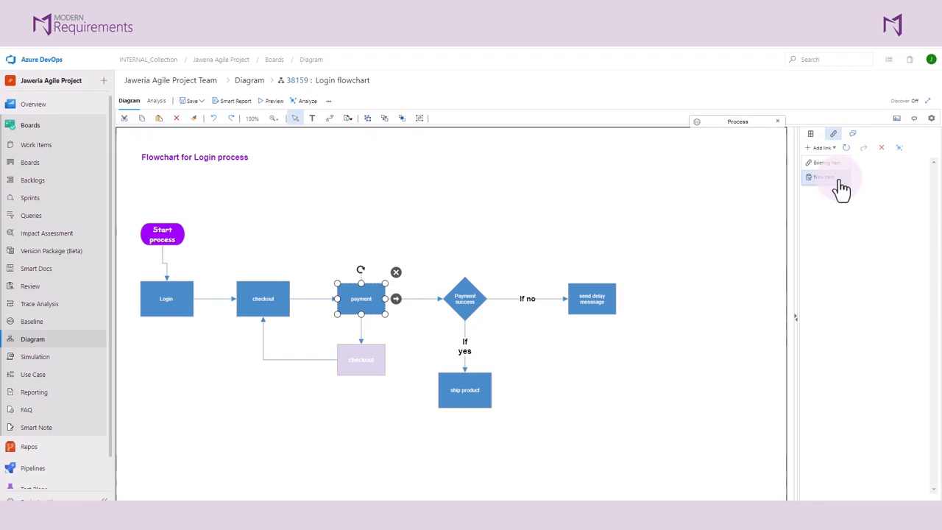
Step: Create and link a new User Story 'payment by the user' to the payment shape
{"action": "left_click", "coordinate": [823, 176]}
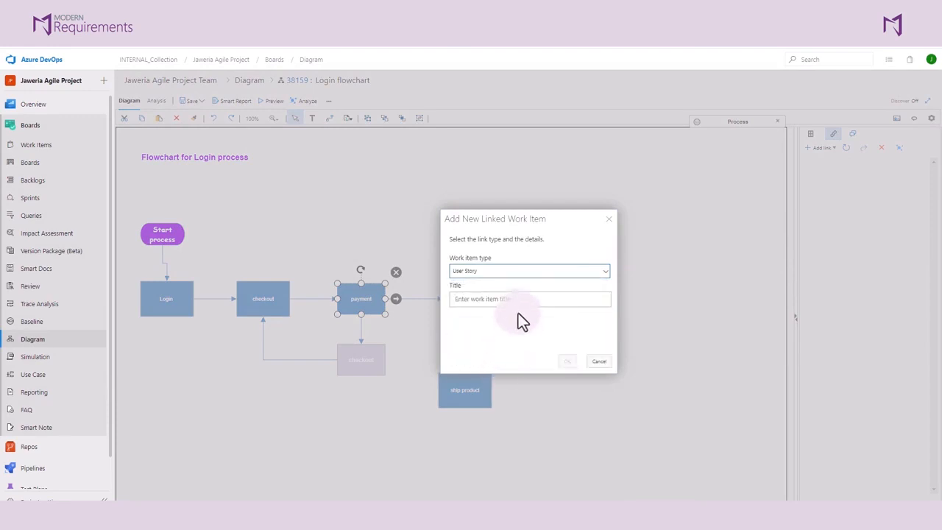
{"action": "type", "text": "payment by the us"}
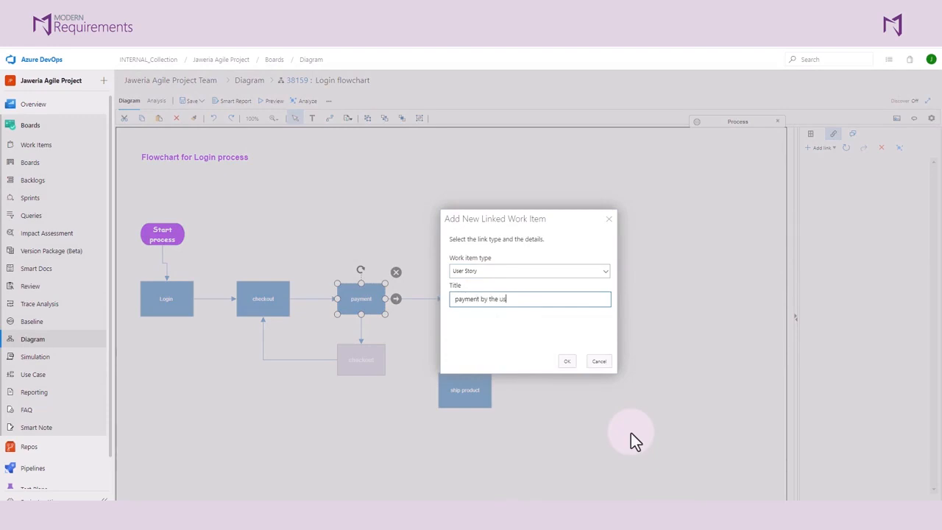
{"action": "type", "text": "er"}
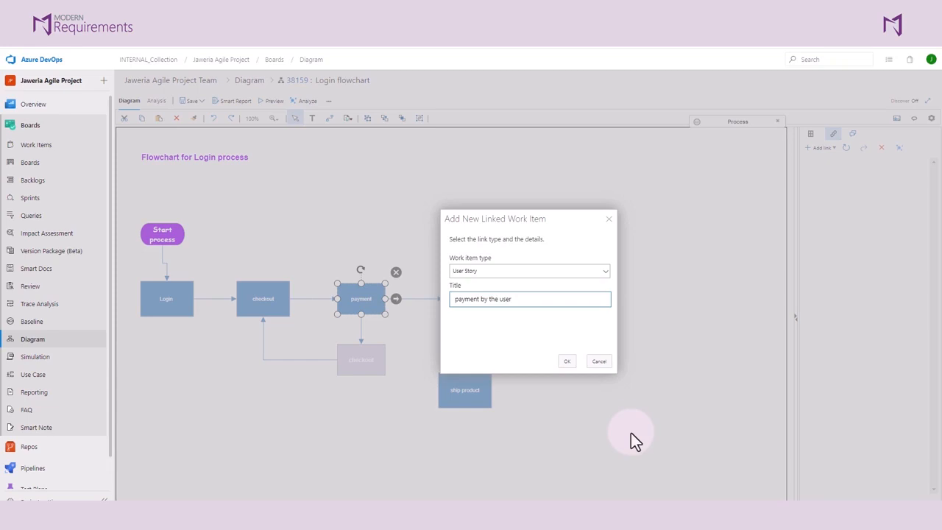
{"action": "left_click", "coordinate": [567, 361]}
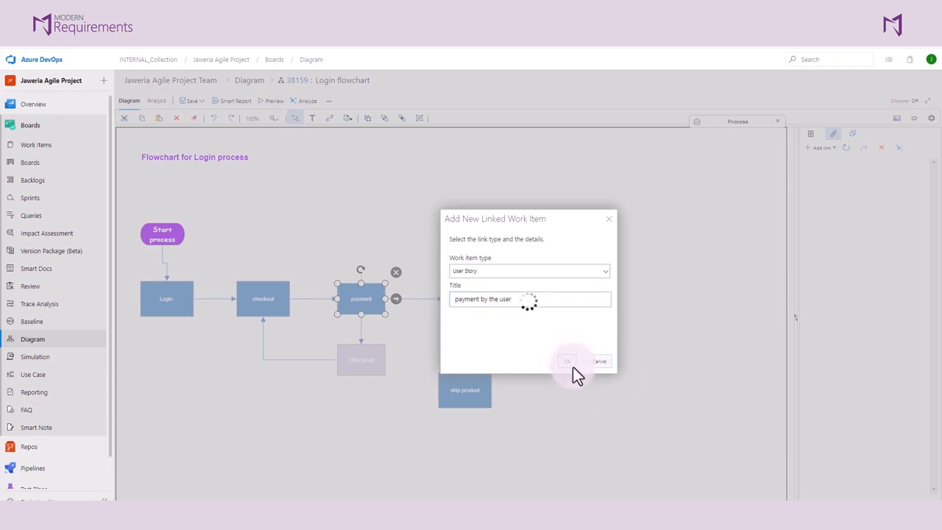
{"action": "left_click", "coordinate": [568, 362]}
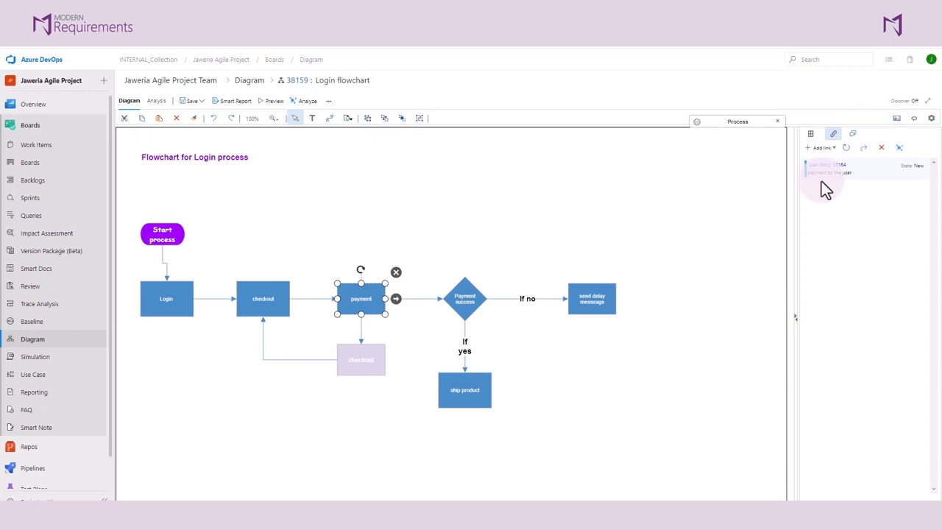
{"action": "mouse_move", "coordinate": [700, 265]}
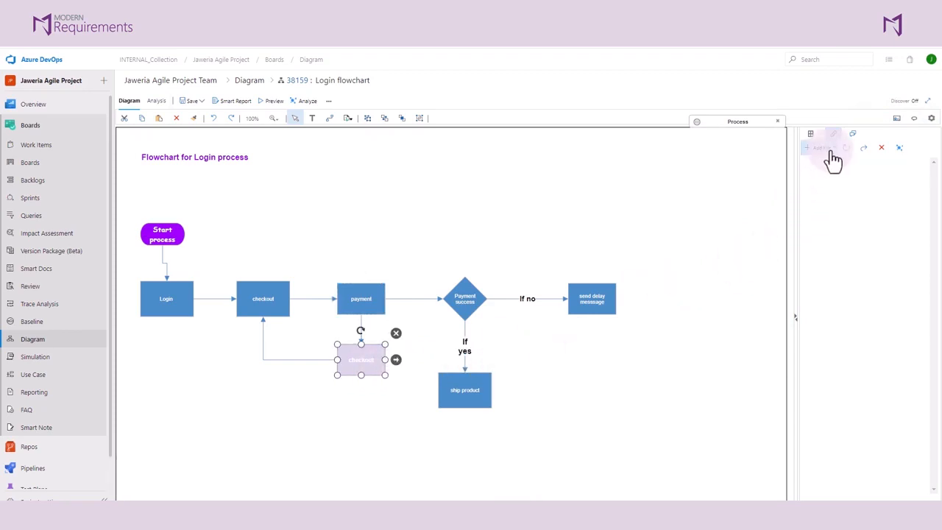
Step: Create a new User Story 'checkout by the user' linked to the checkout shape via Add link > New item
{"action": "left_click", "coordinate": [833, 134]}
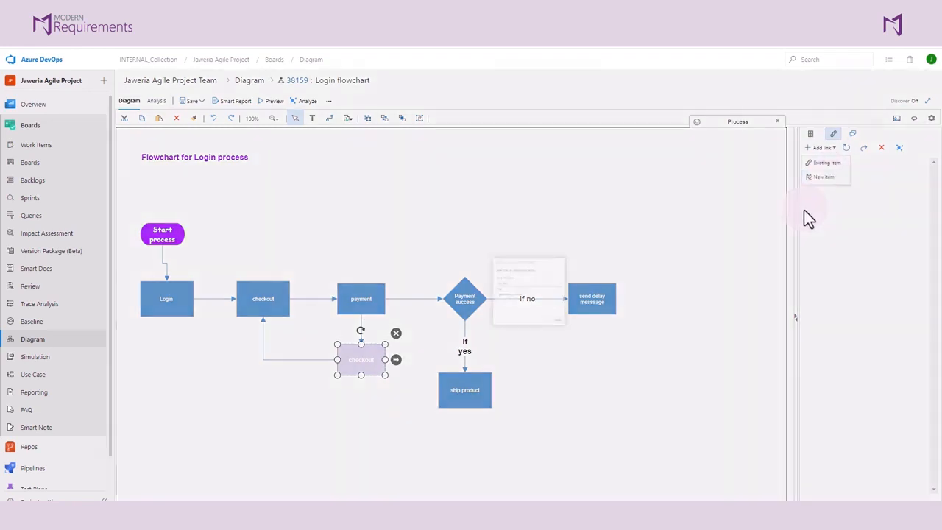
{"action": "left_click", "coordinate": [824, 177]}
{"action": "type", "text": "checkout by the user"}
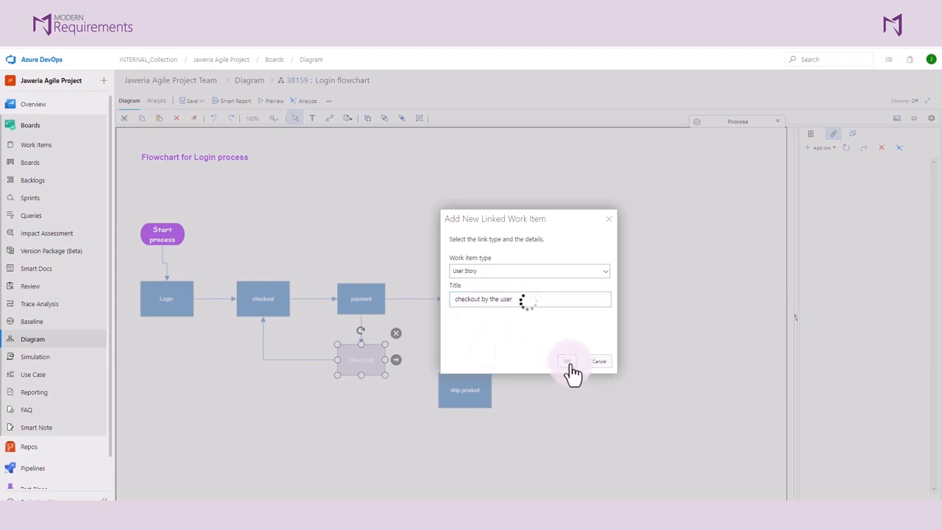
{"action": "left_click", "coordinate": [568, 362]}
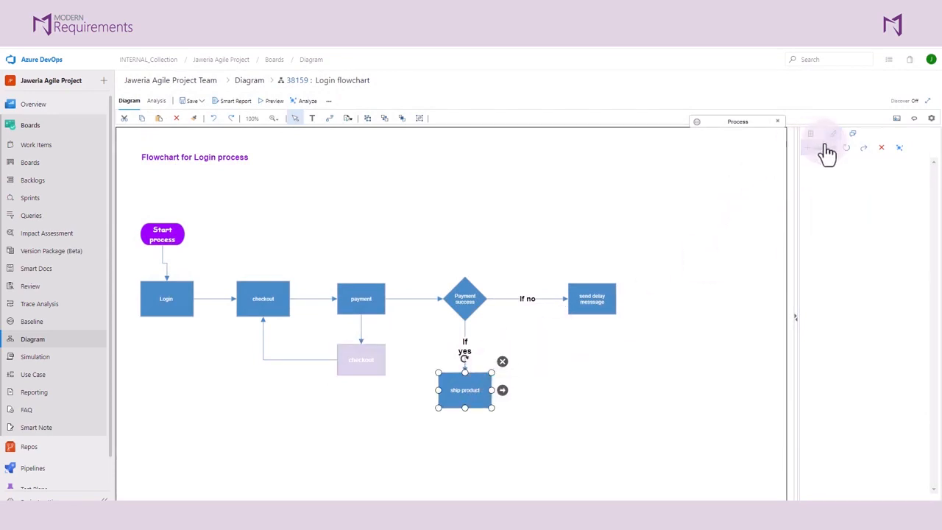
{"action": "left_click", "coordinate": [833, 134]}
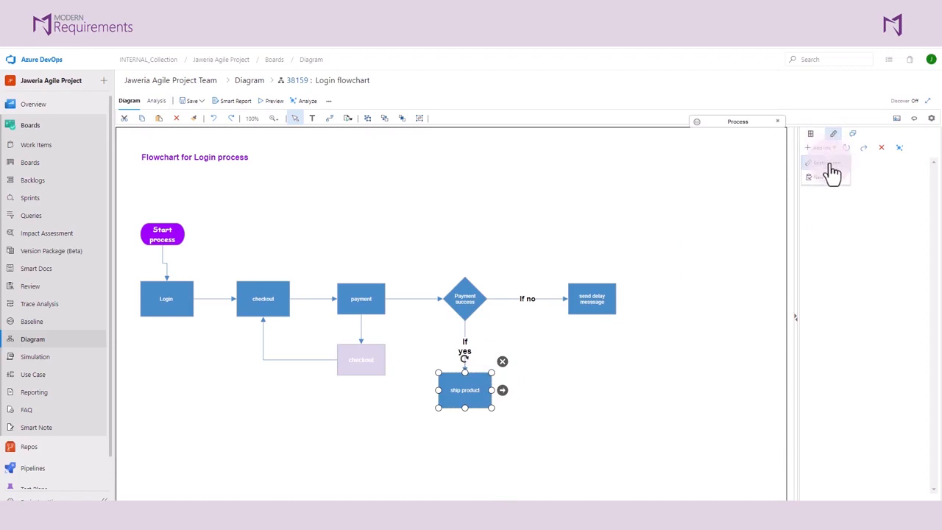
{"action": "left_click", "coordinate": [818, 148]}
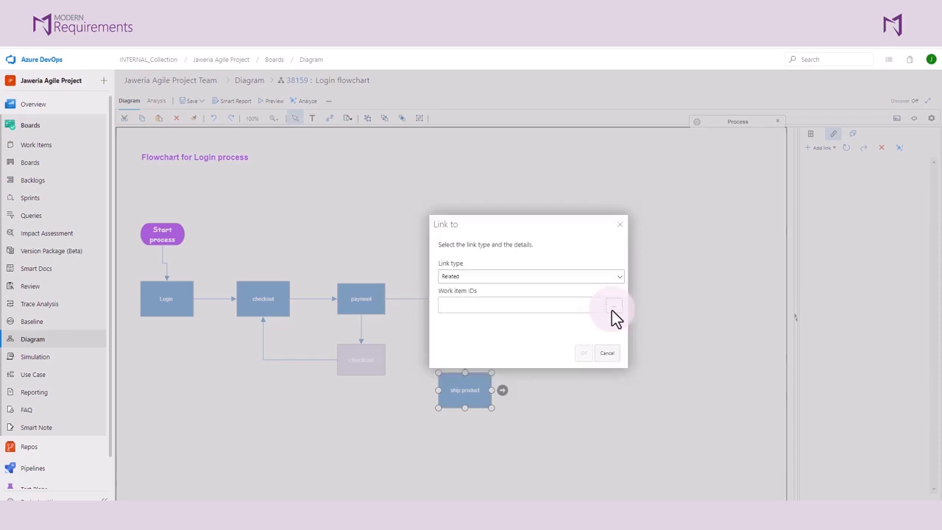
{"action": "left_click", "coordinate": [612, 304]}
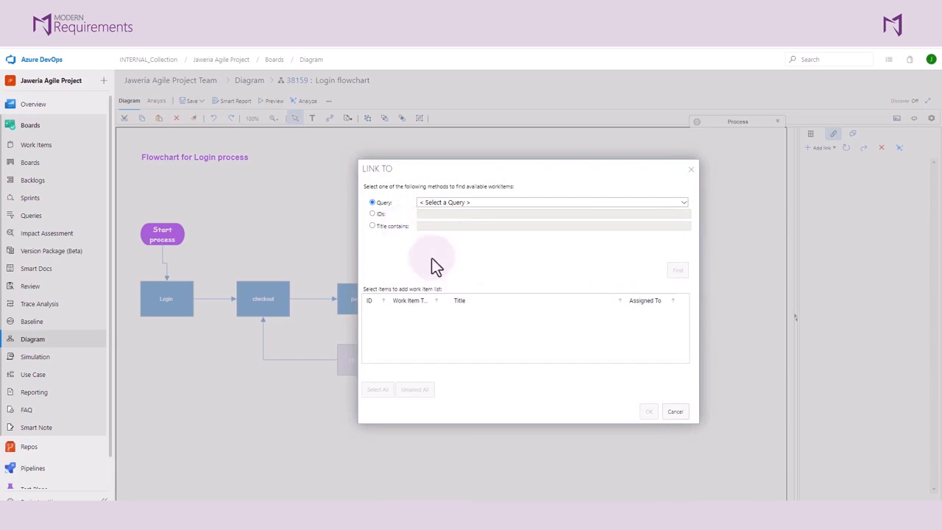
{"action": "mouse_move", "coordinate": [524, 338]}
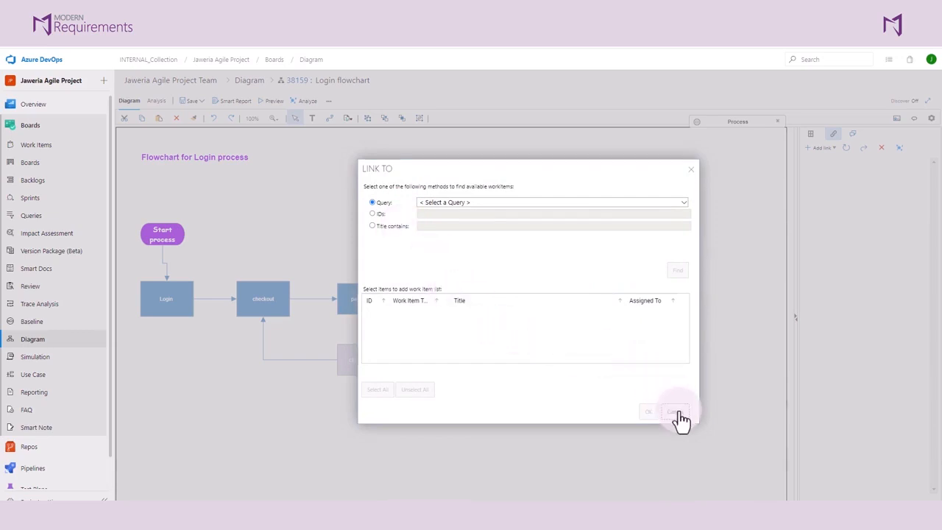
{"action": "left_click", "coordinate": [675, 411]}
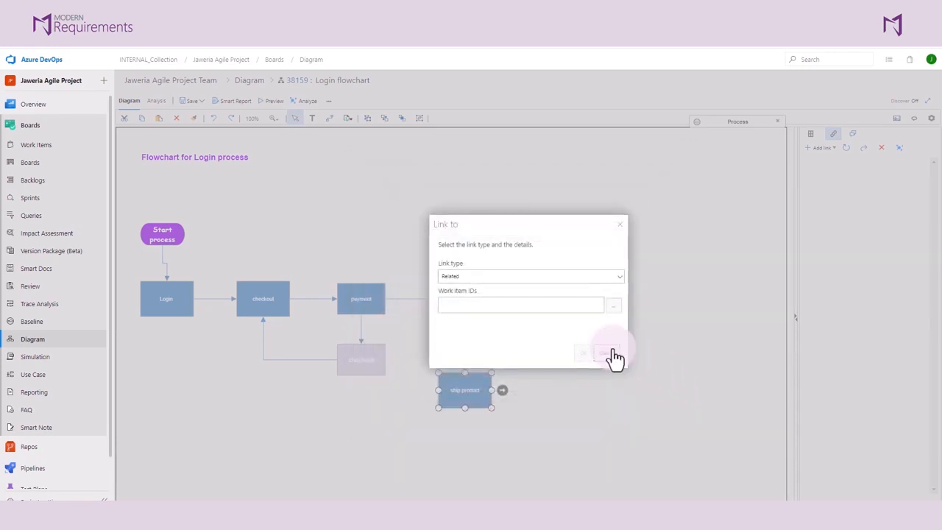
{"action": "left_click", "coordinate": [605, 354]}
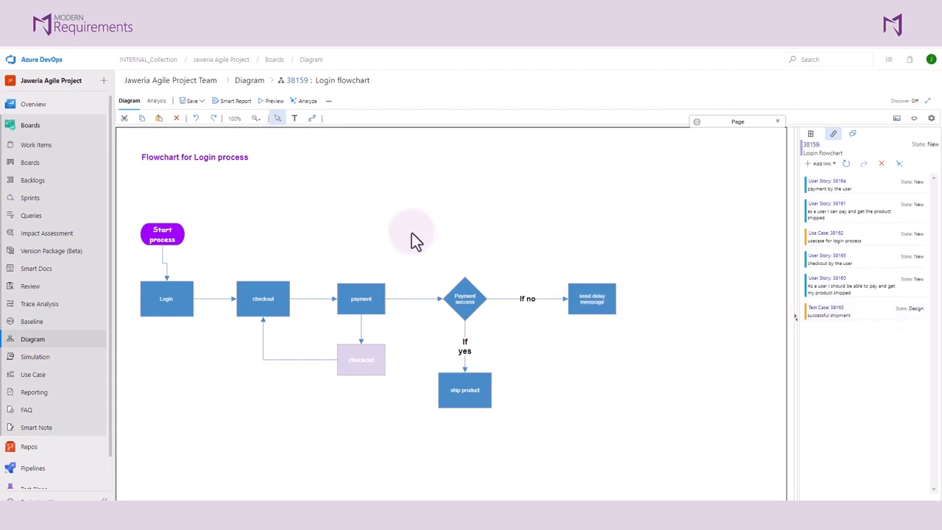
{"action": "mouse_move", "coordinate": [308, 100]}
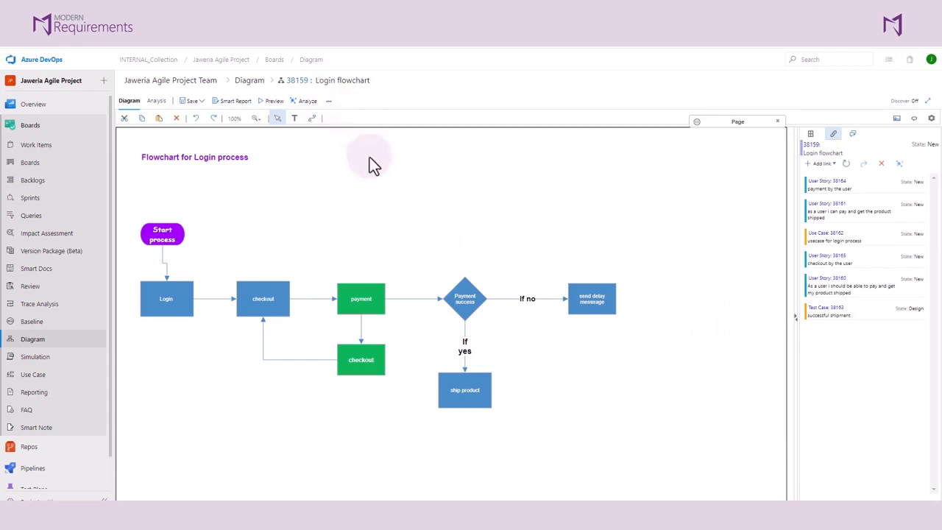
{"action": "mouse_move", "coordinate": [383, 177]}
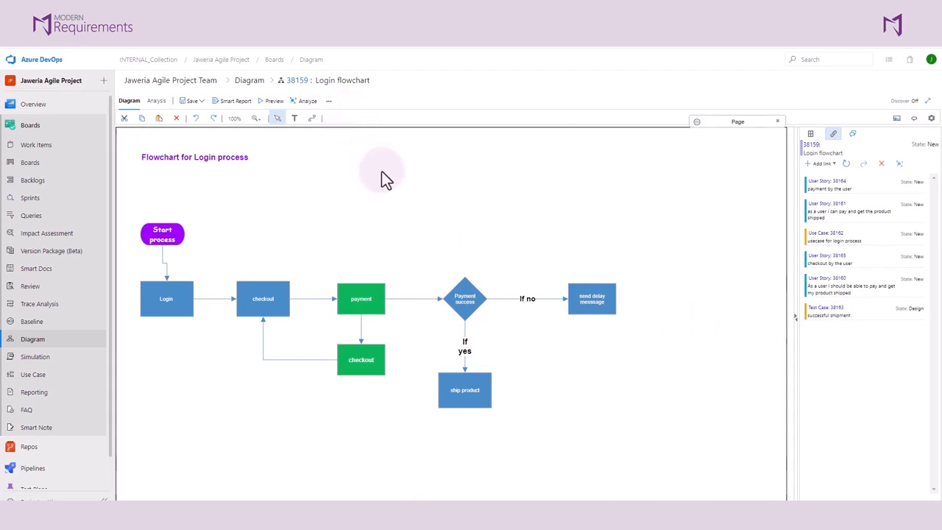